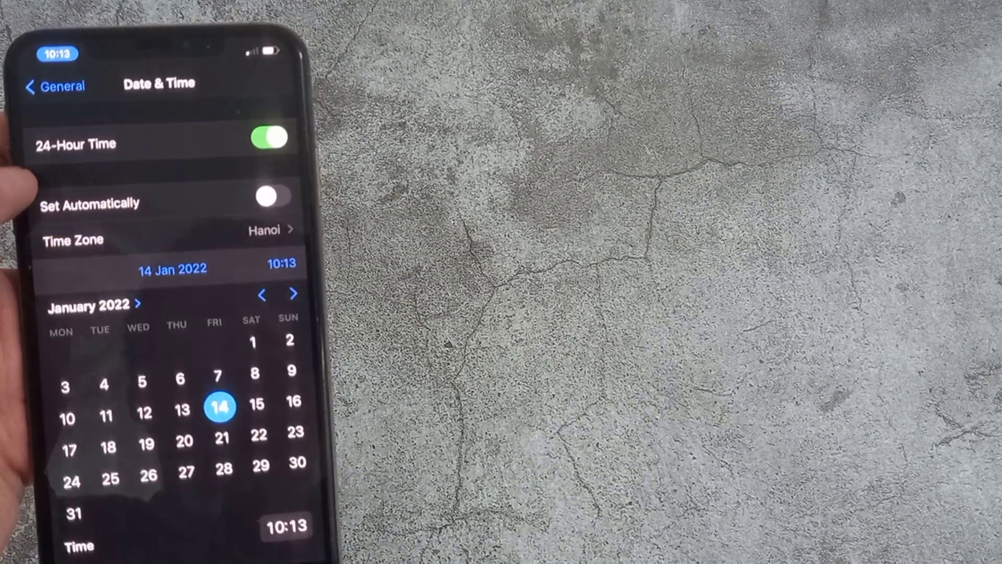
Leave Date & Time and return to the General settings list, keeping 14 Jan 2022.
{"action": "left_click", "coordinate": [94, 305]}
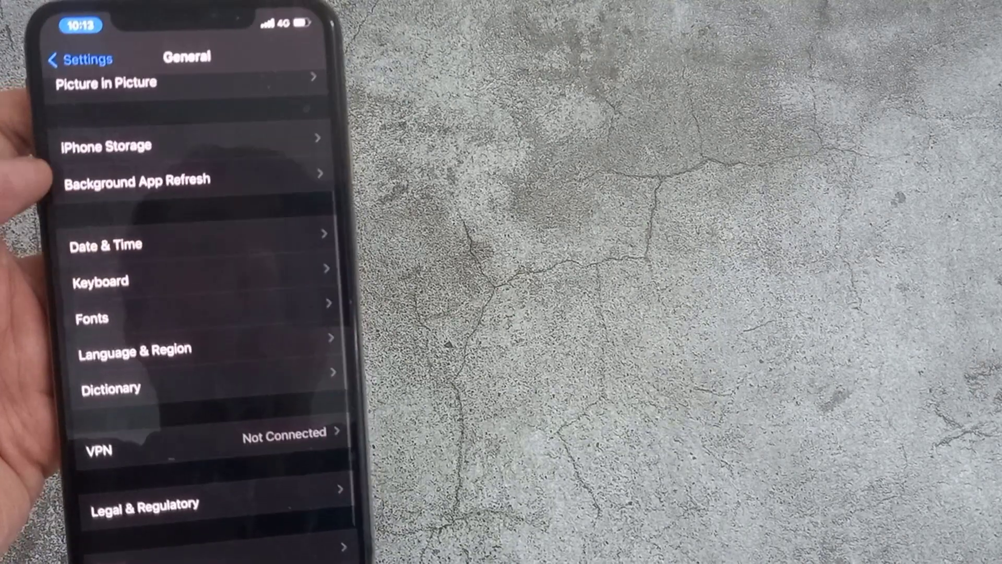
Scroll the General list toward Software Update to reach the iOS 15.2.1 update.
{"action": "scroll", "scroll_direction": "down", "scroll_amount": 3}
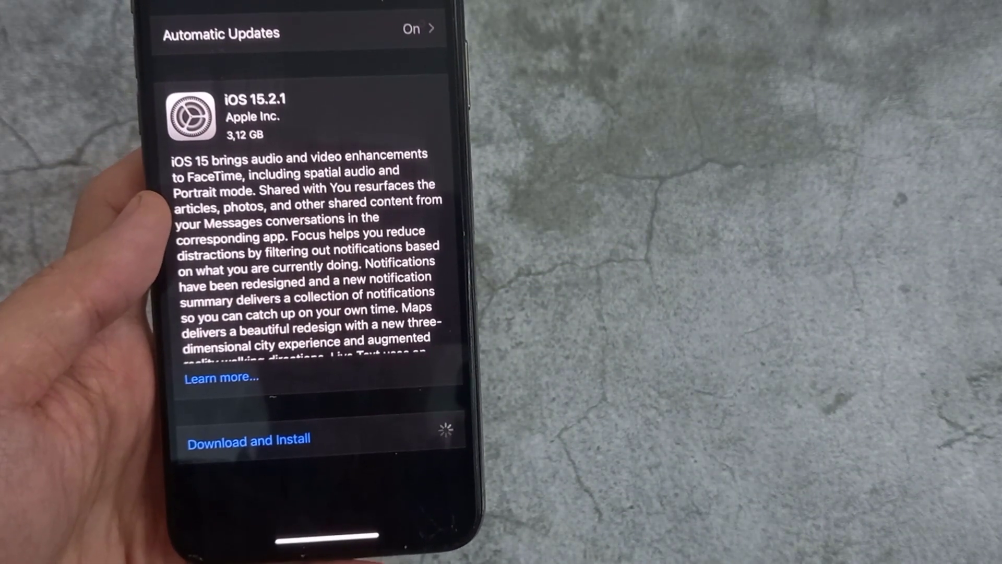
Start the iOS 15.2.1 download and agree to the Terms and Conditions.
{"action": "left_click", "coordinate": [250, 440]}
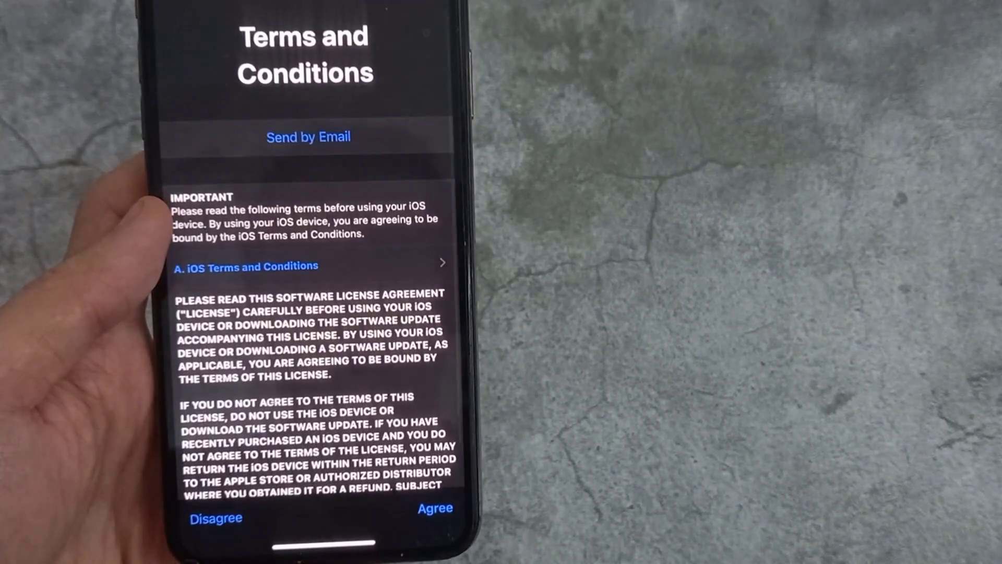
{"action": "left_click", "coordinate": [436, 507]}
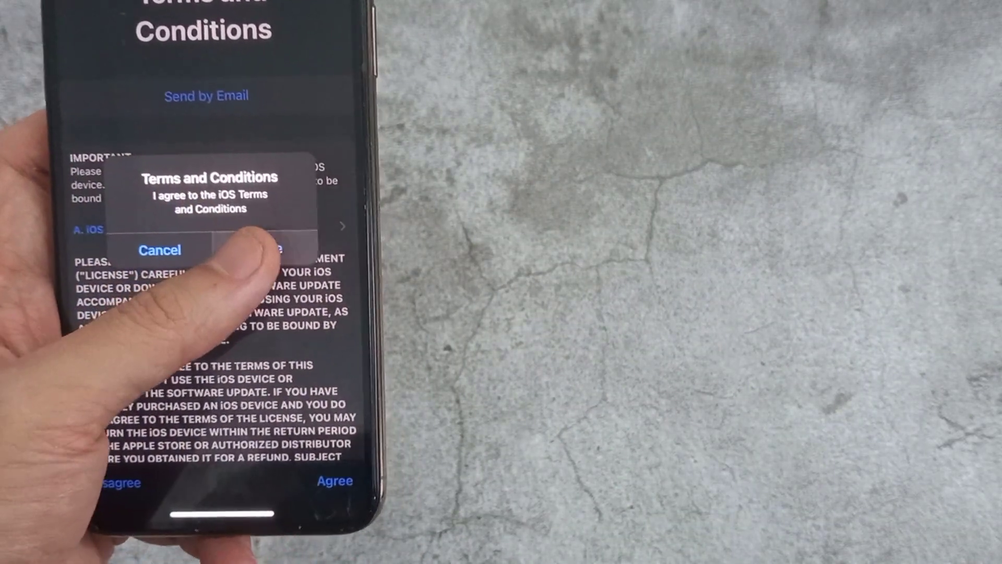